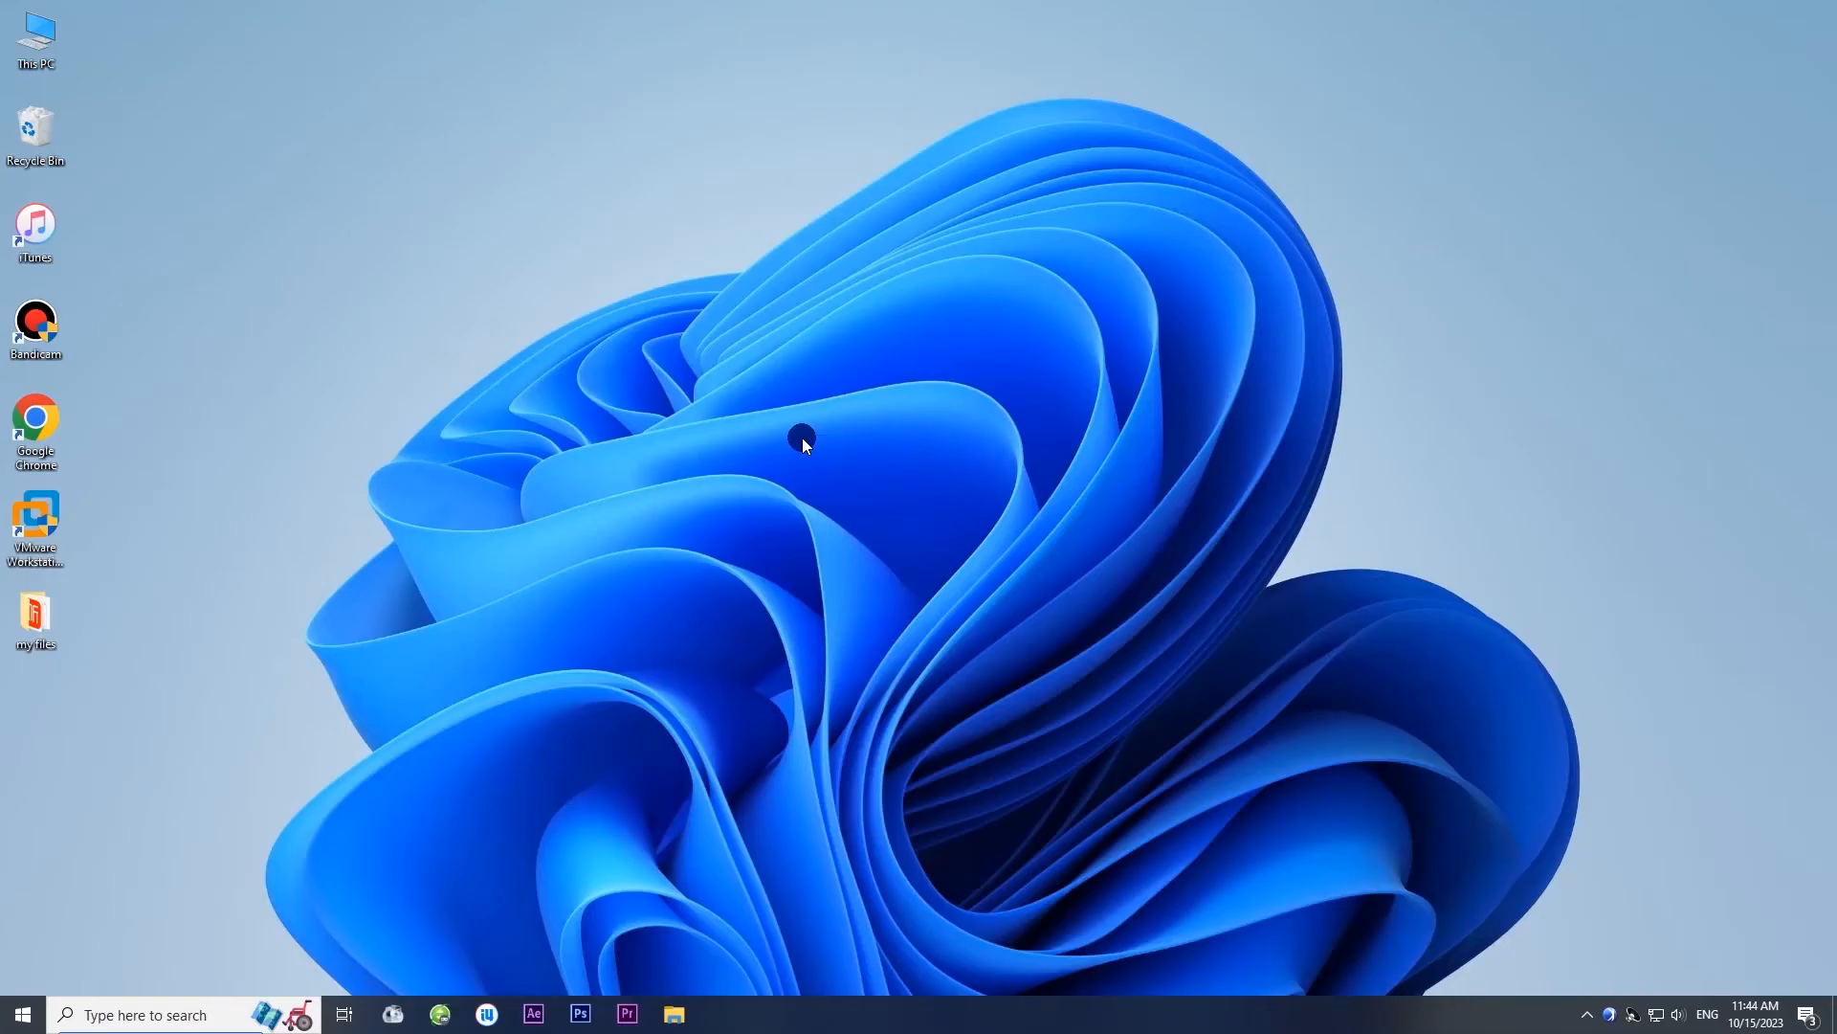
# Step: Launch iTunes from its desktop shortcut so it detects the iPhone 12 in recovery mode
pyautogui.click(34, 232)
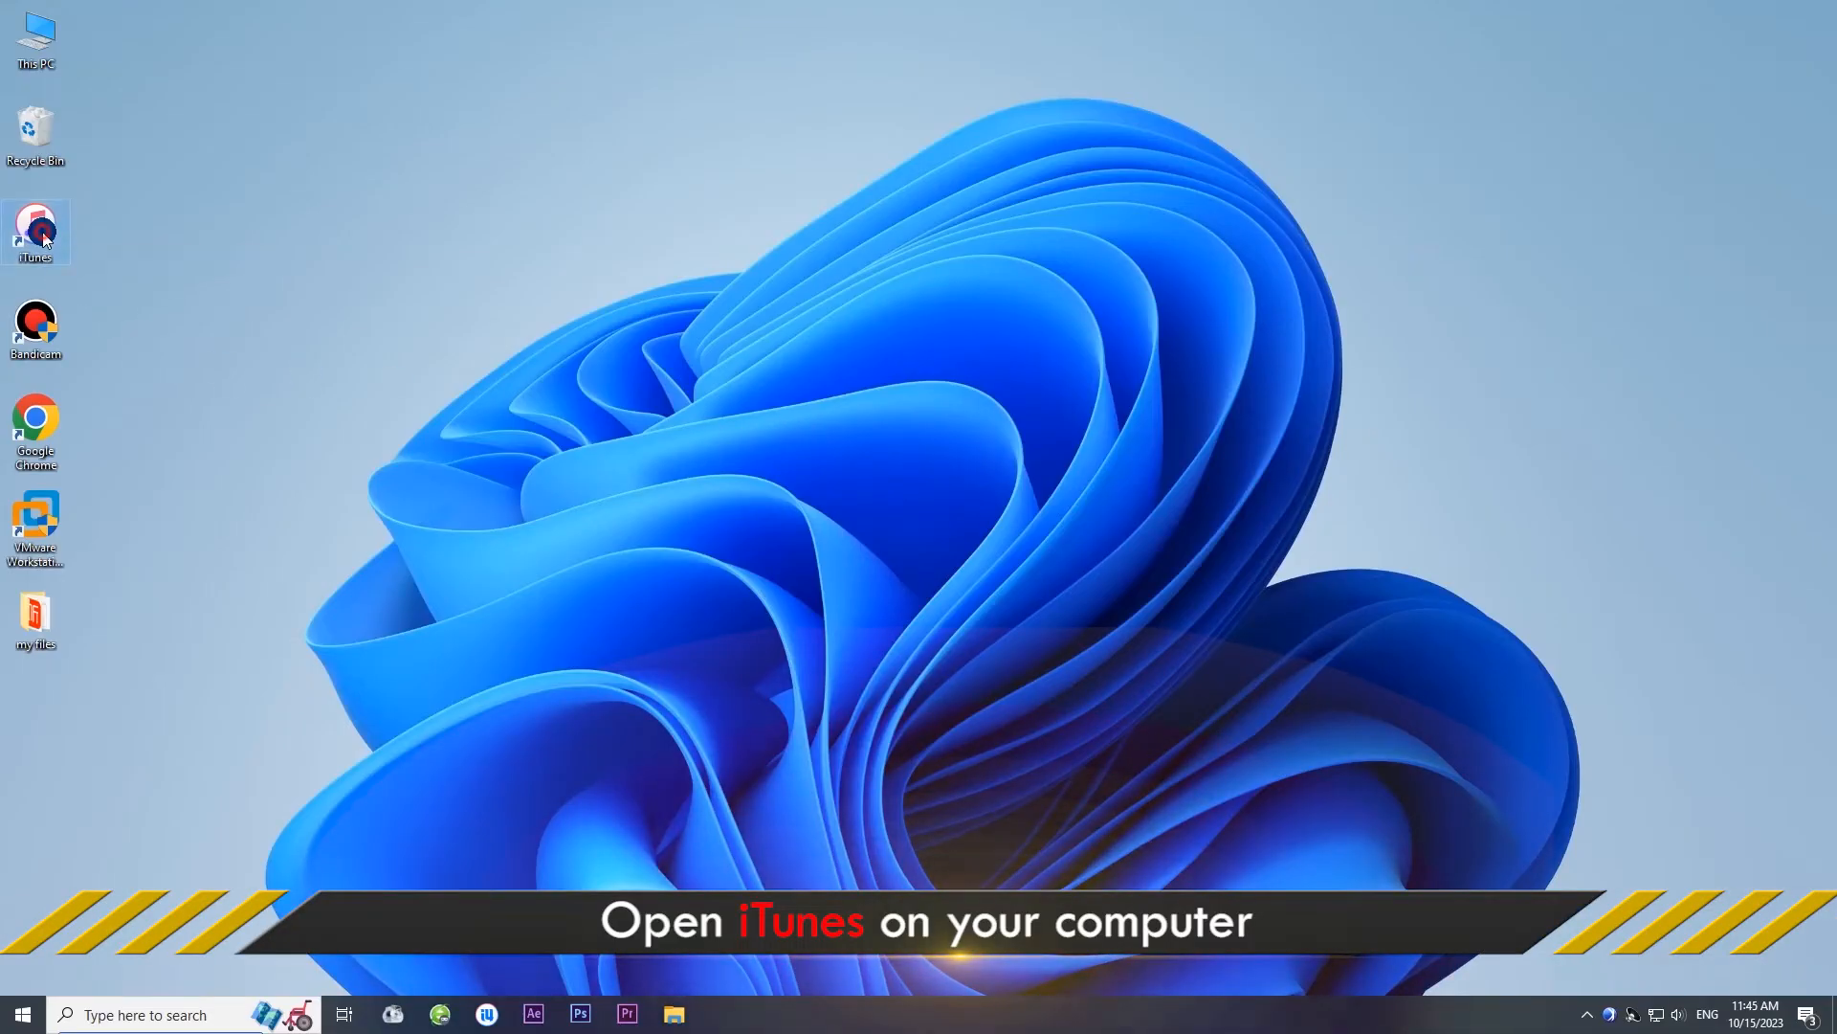
pyautogui.doubleClick(34, 232)
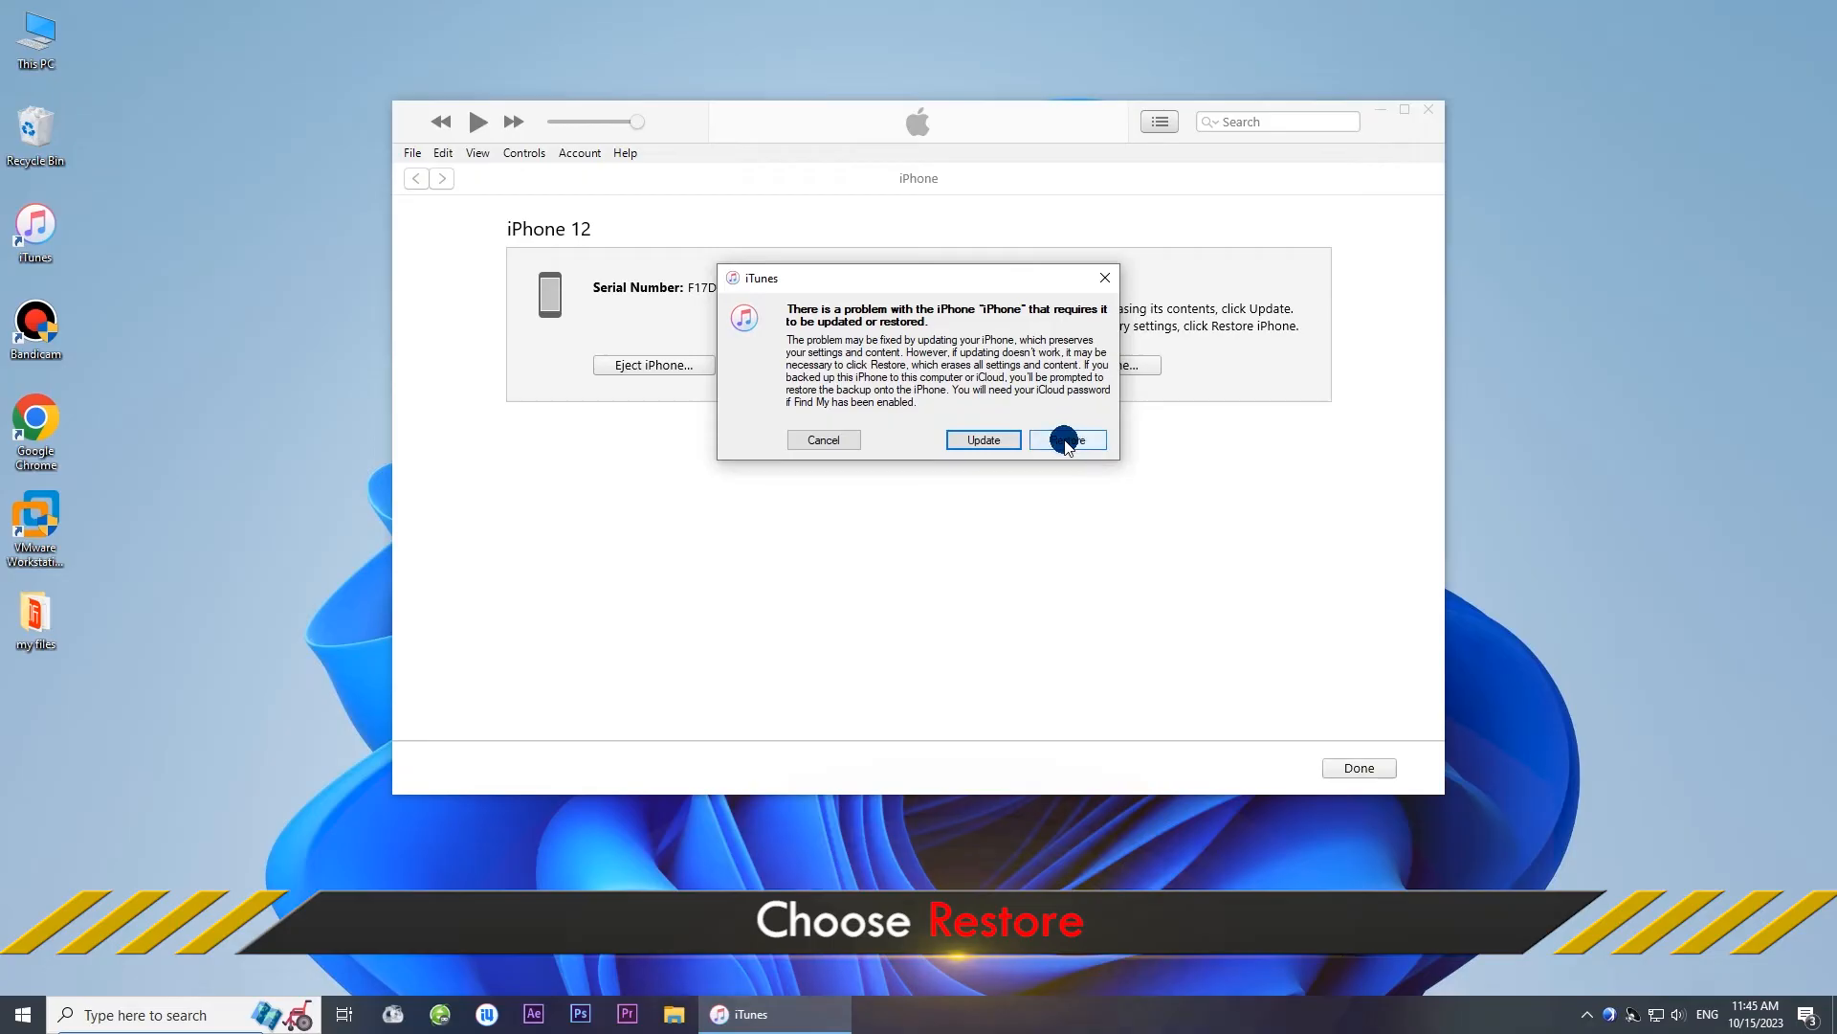
# Step: Choose Restore iPhone and confirm erasing it and installing the newest software
pyautogui.click(1066, 440)
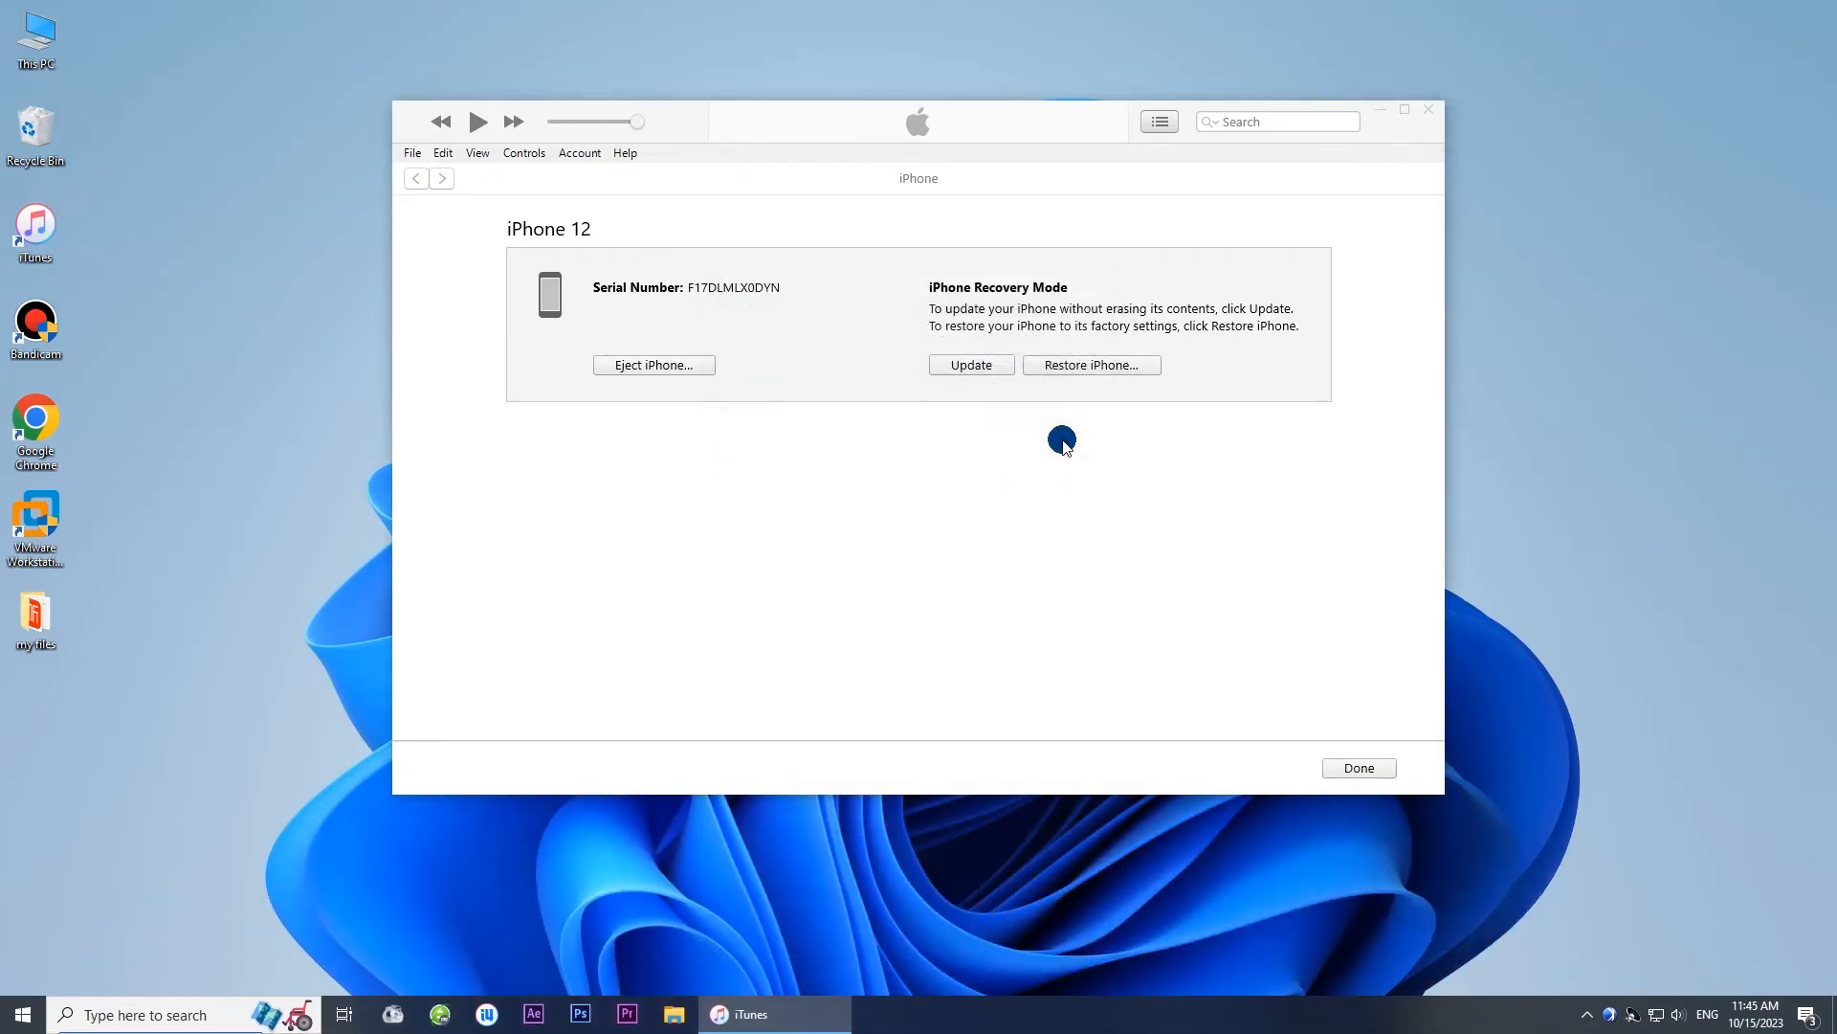
pyautogui.click(971, 363)
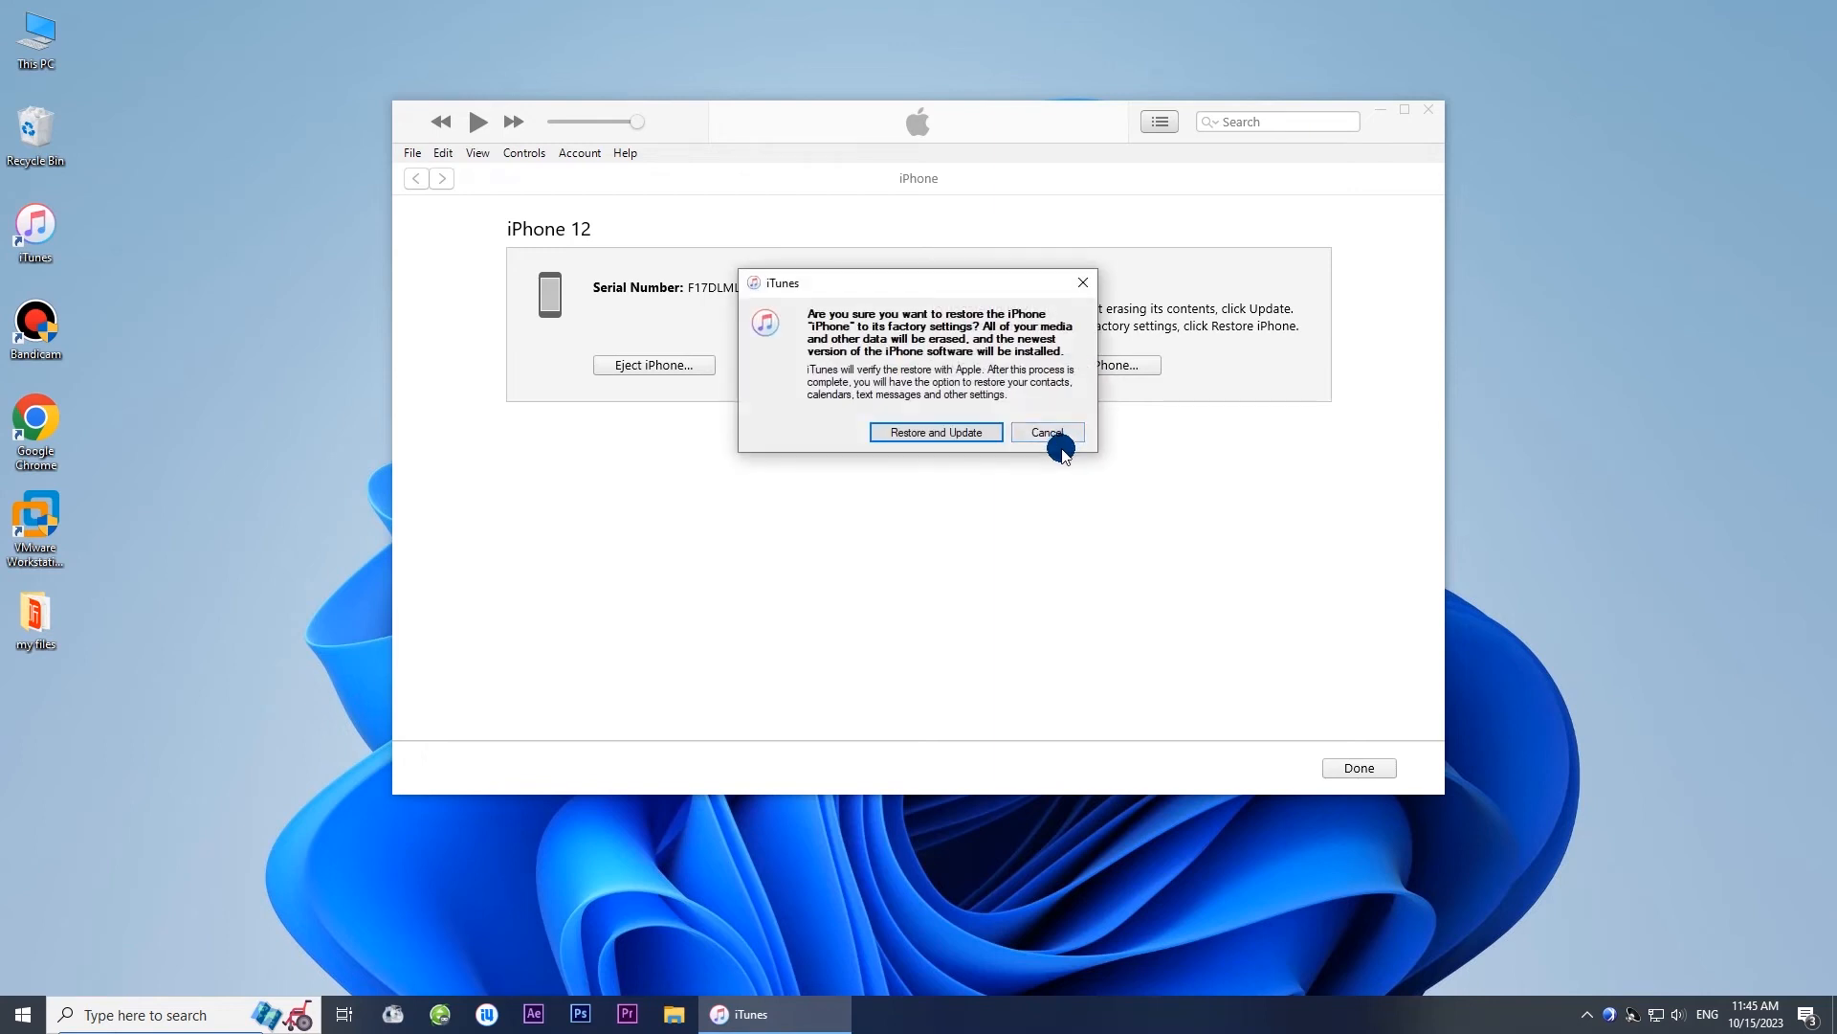
pyautogui.moveTo(978, 440)
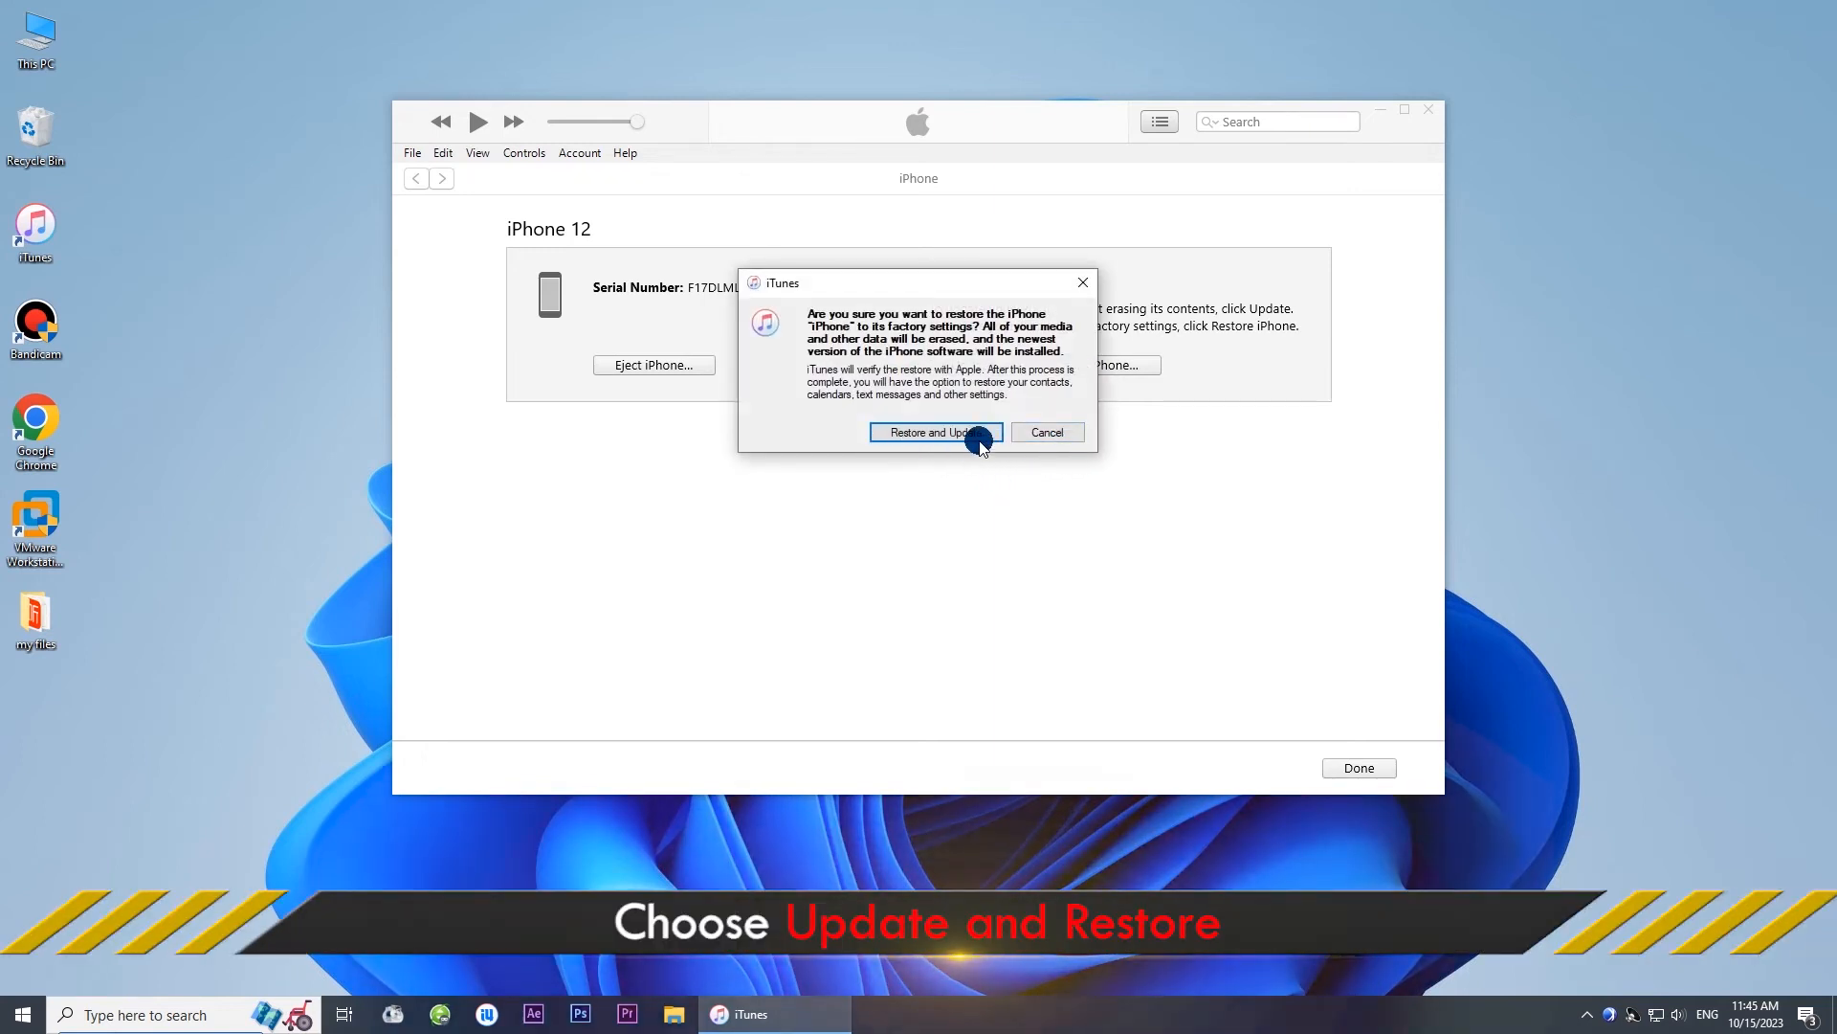
pyautogui.click(927, 431)
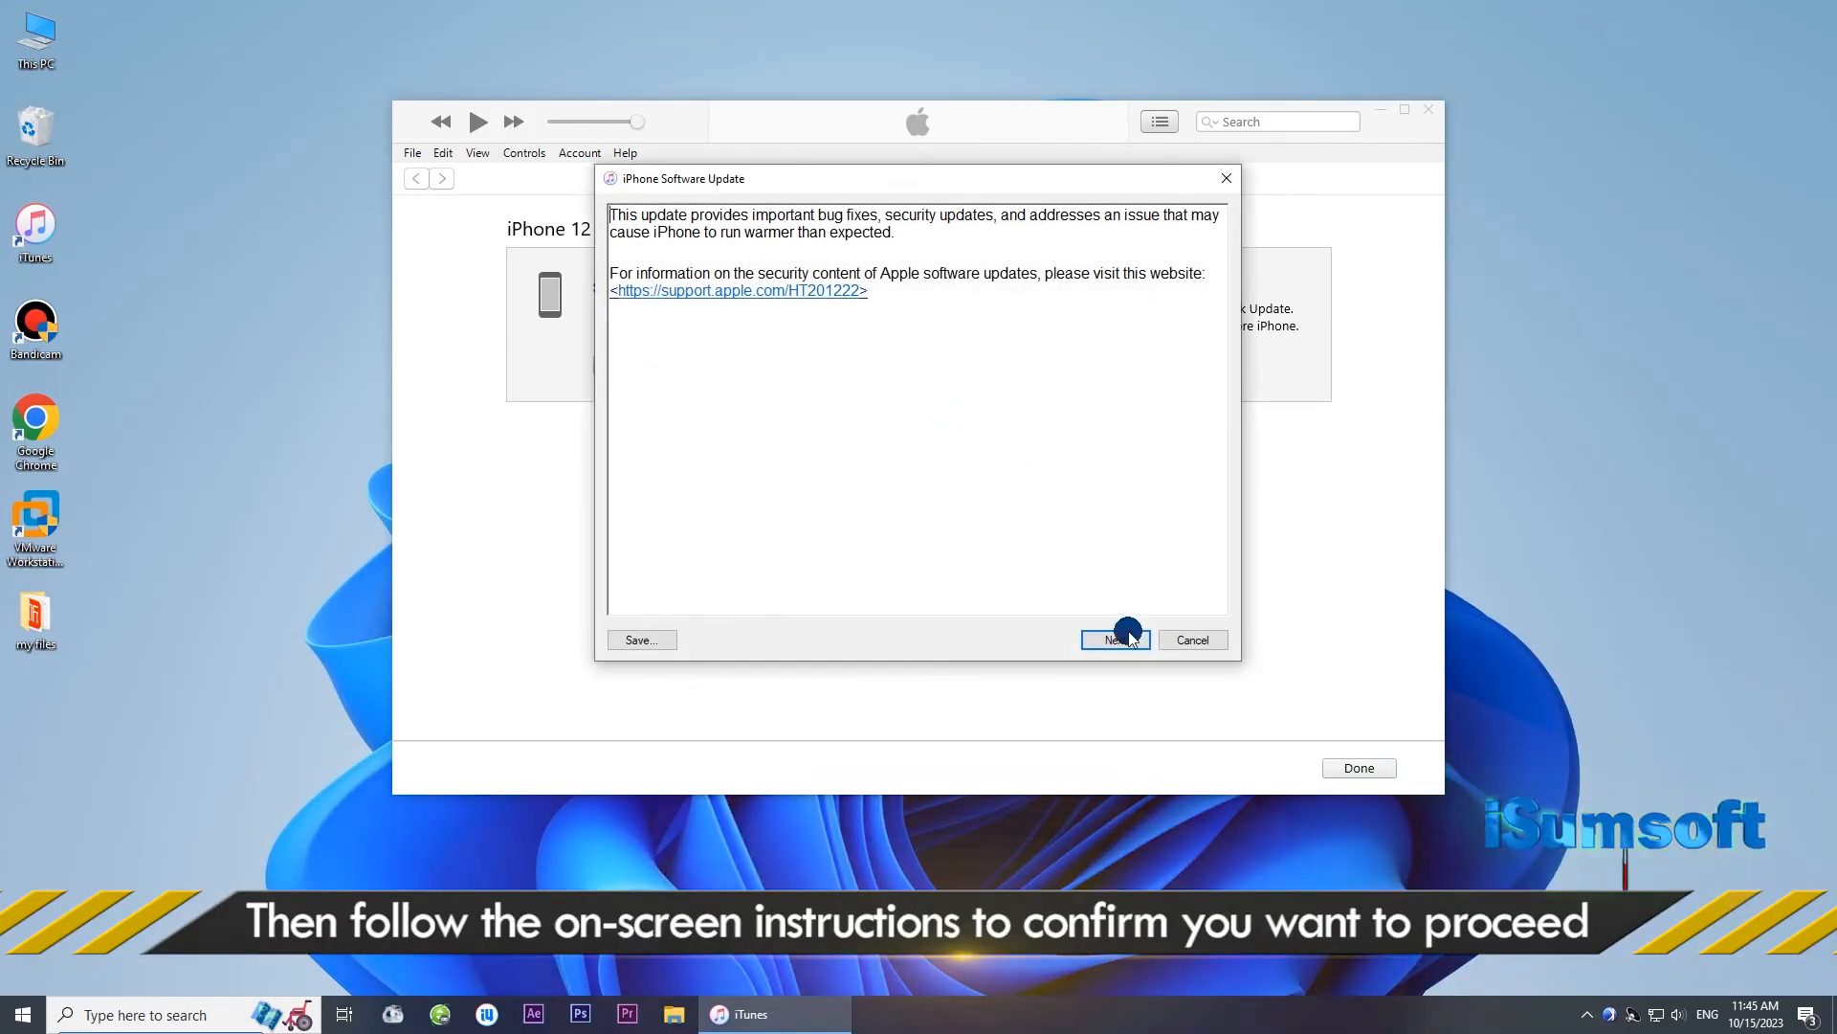
# Step: Proceed past the iPhone software update notes so the software download begins
pyautogui.click(1114, 639)
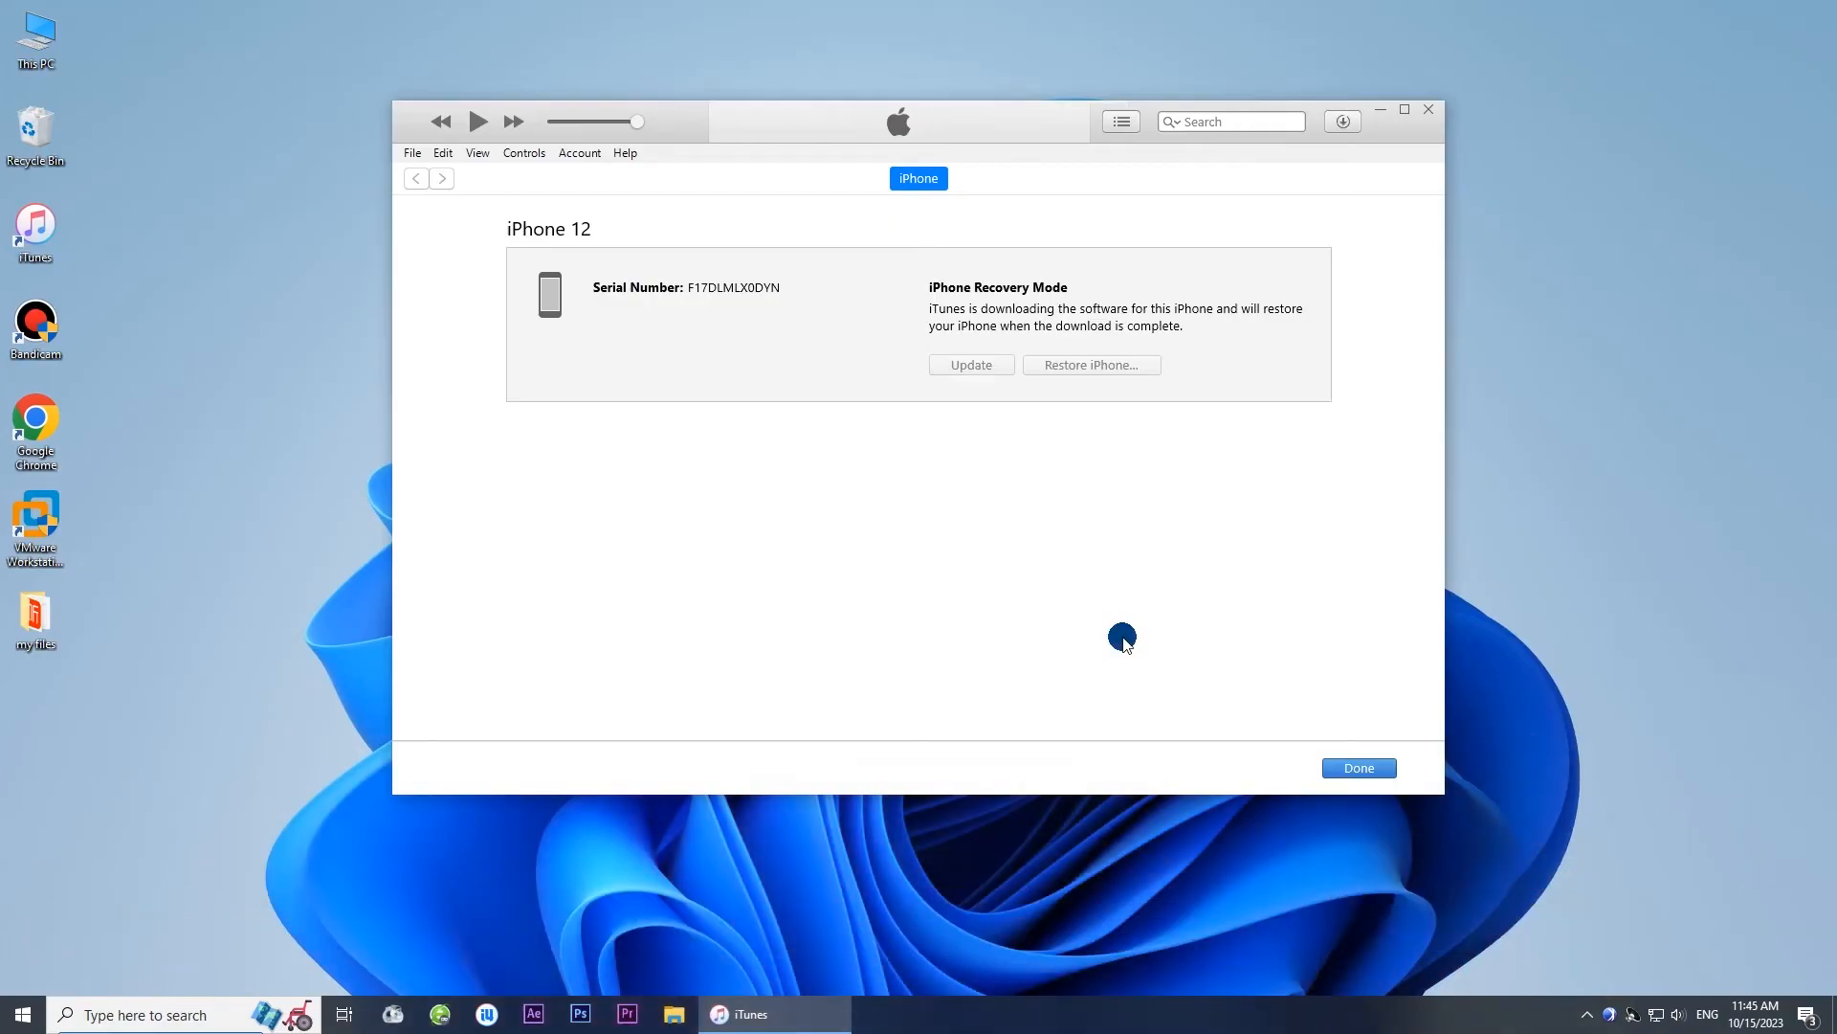
pyautogui.moveTo(904, 438)
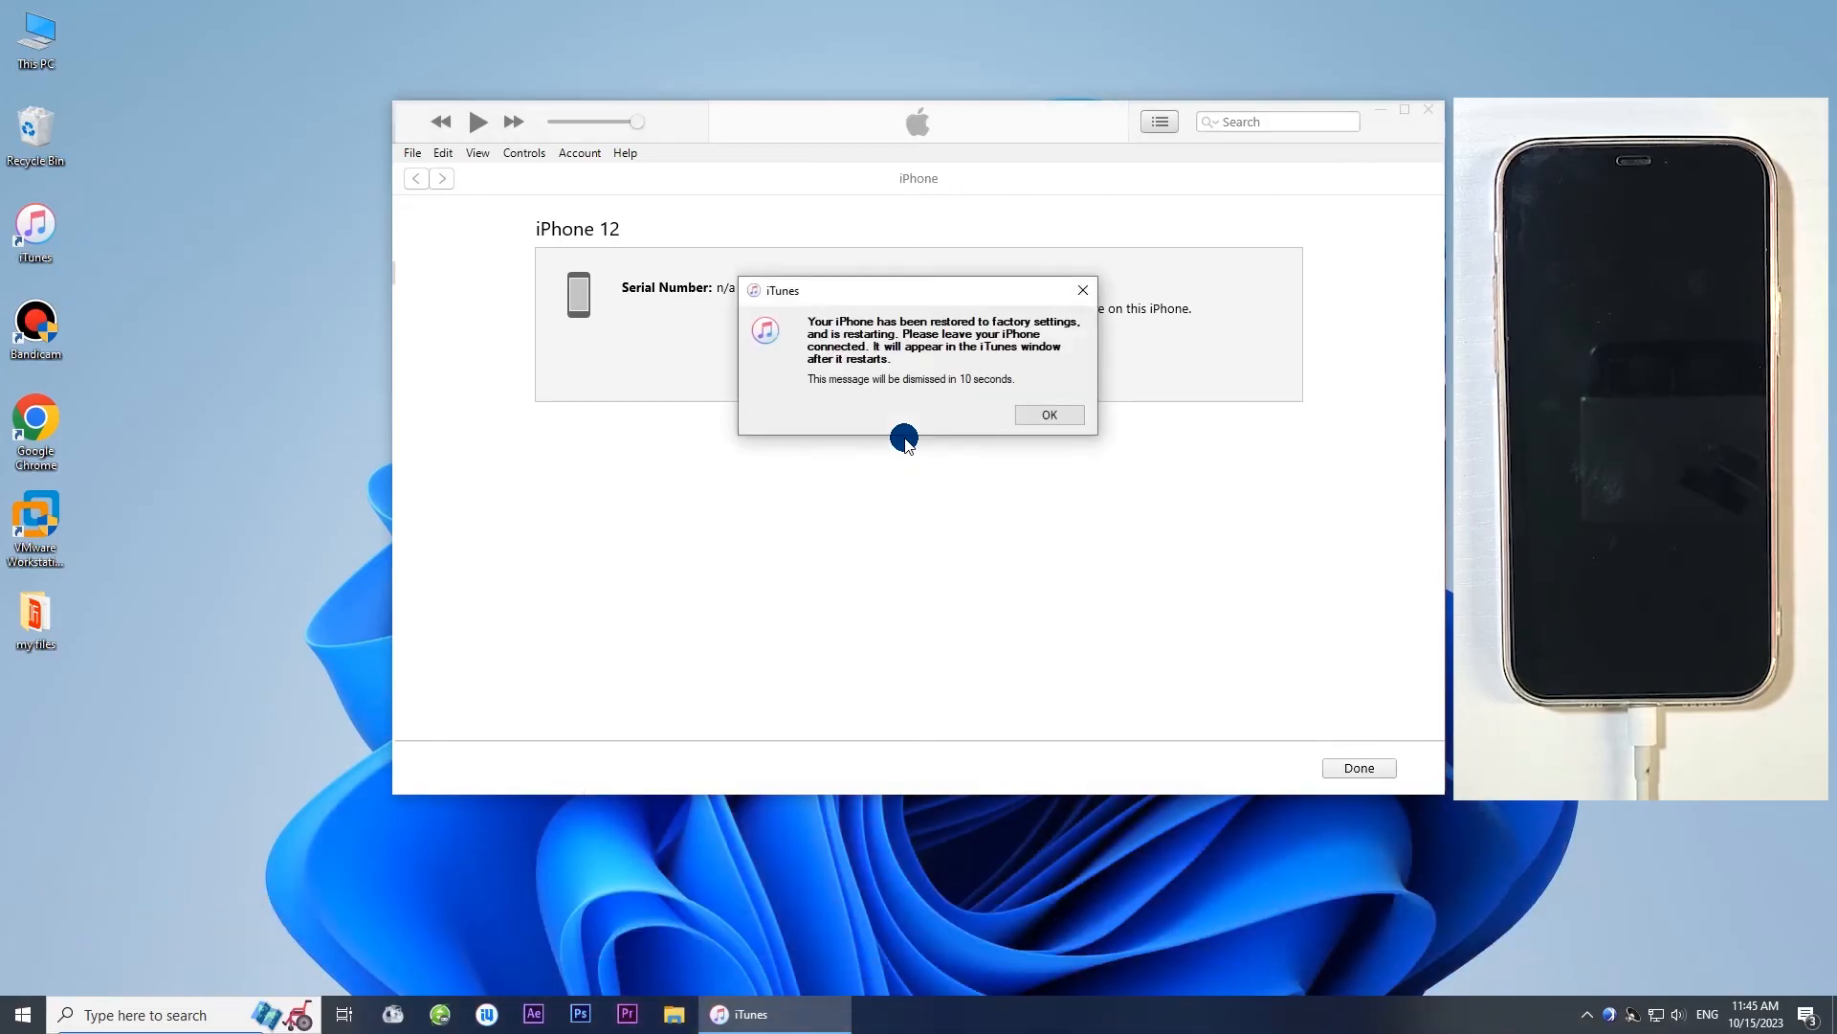
pyautogui.moveTo(850, 346)
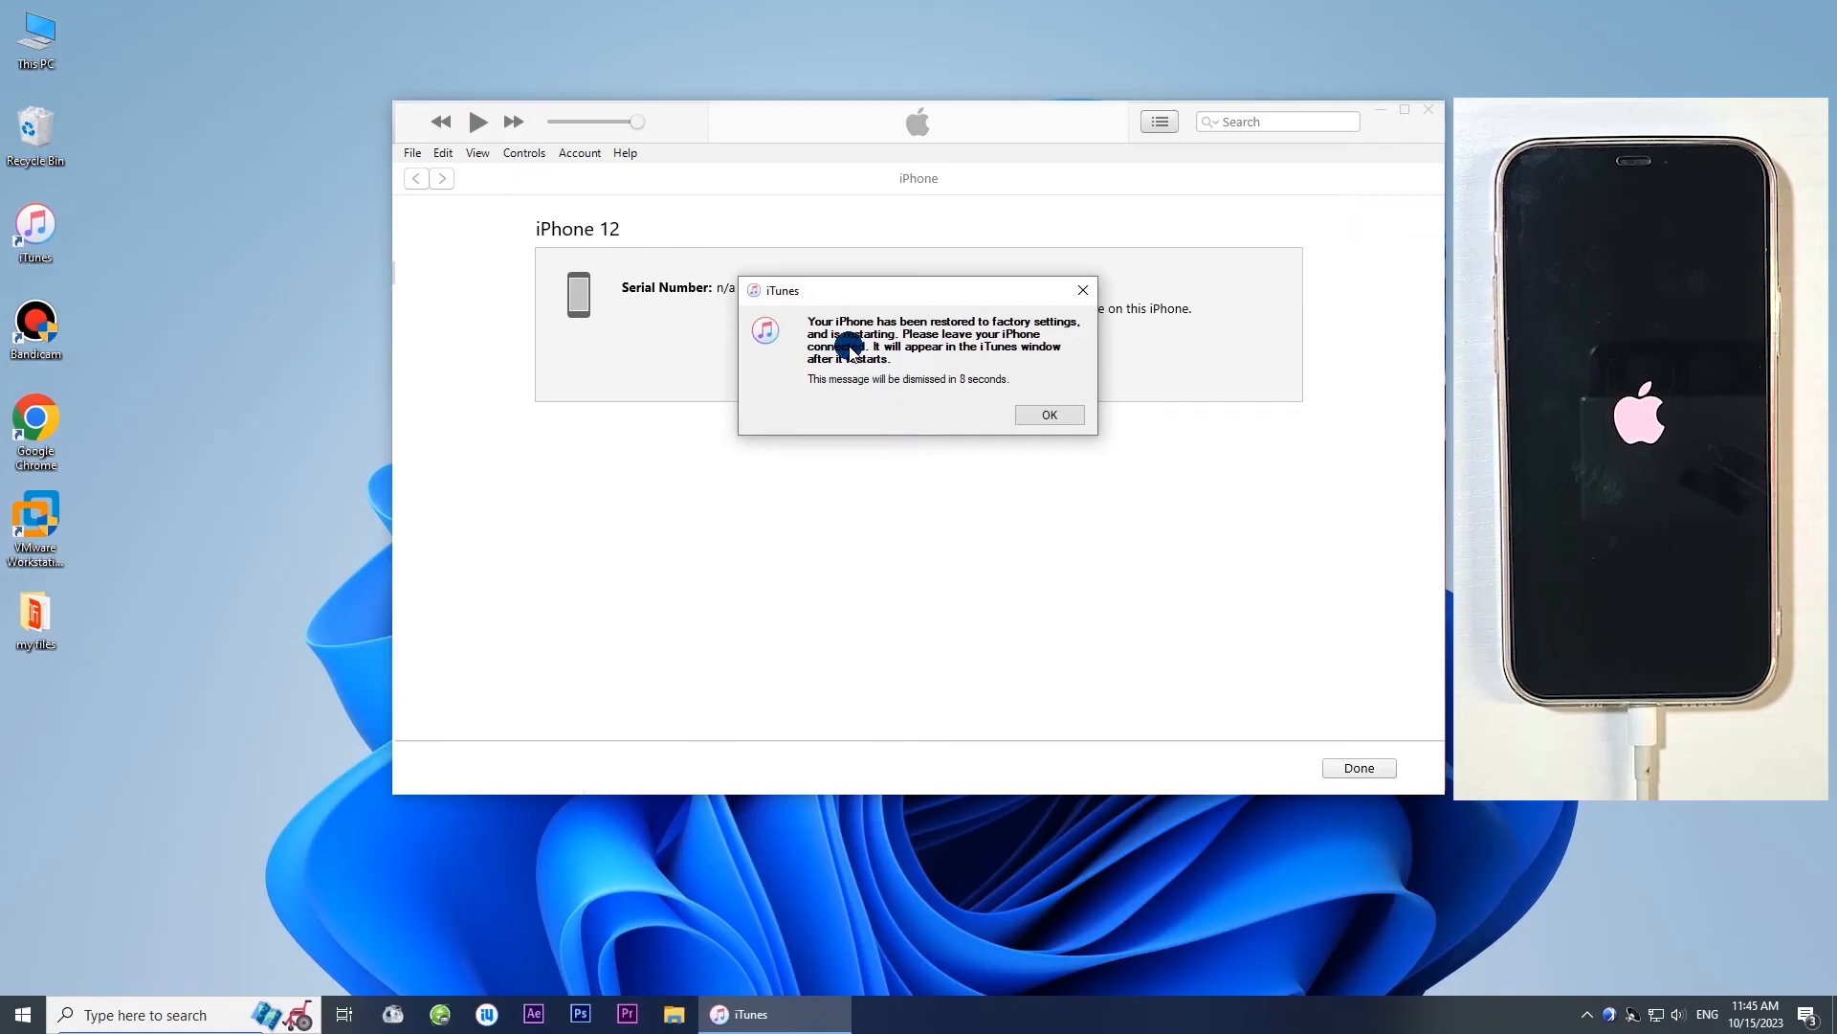